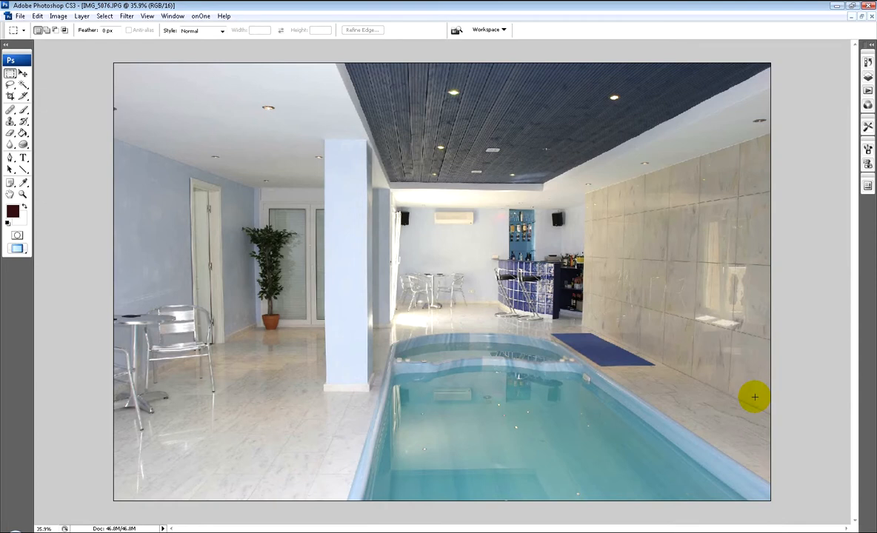
mouse_move(710, 368)
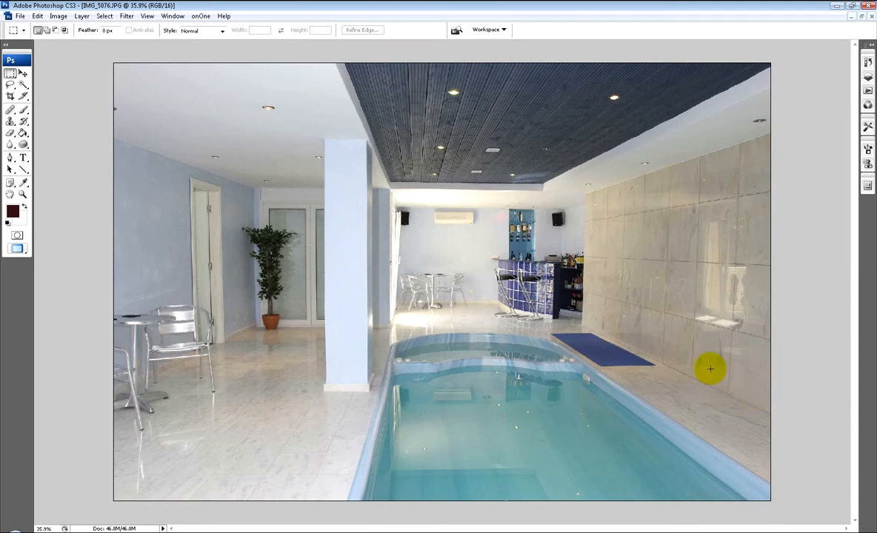
mouse_move(237, 256)
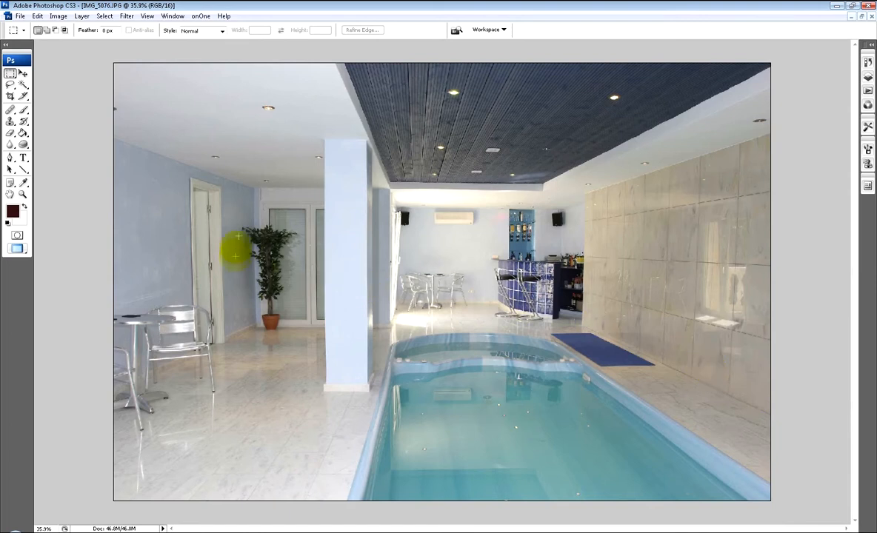
mouse_move(304, 153)
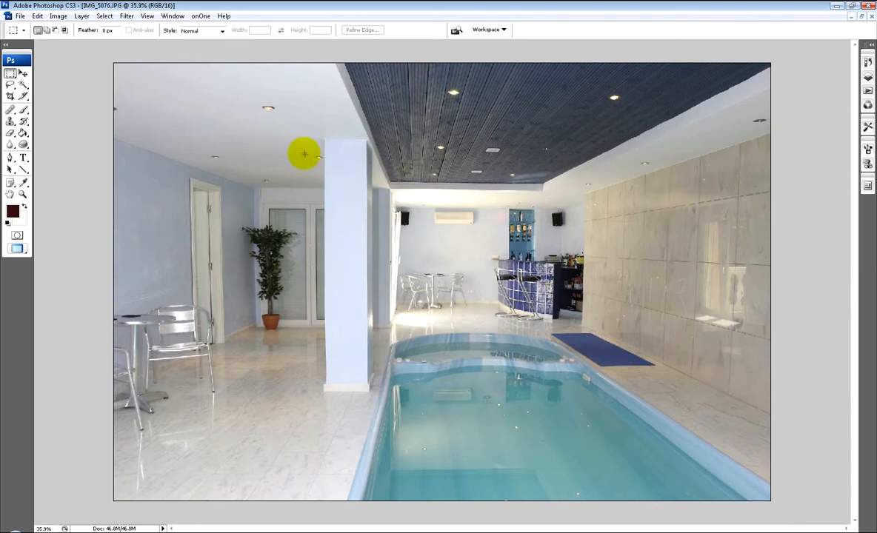
mouse_move(331, 232)
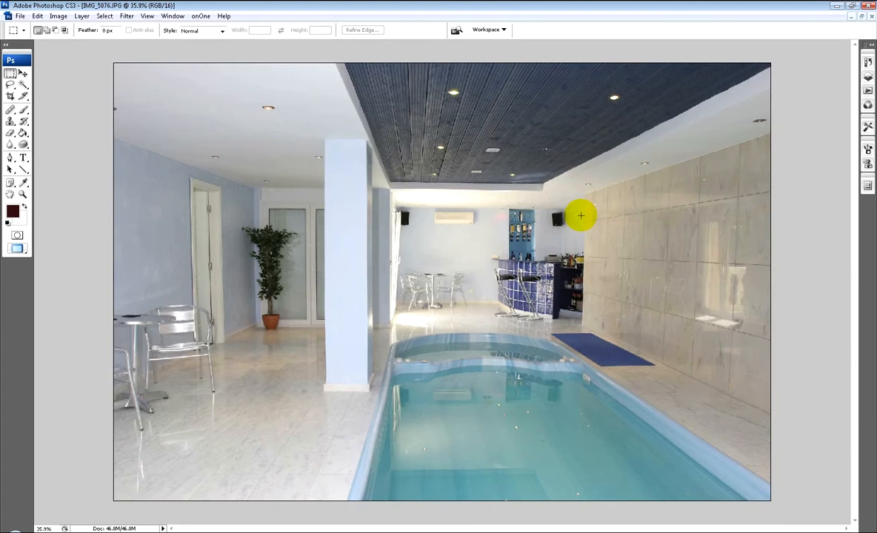
mouse_move(523, 180)
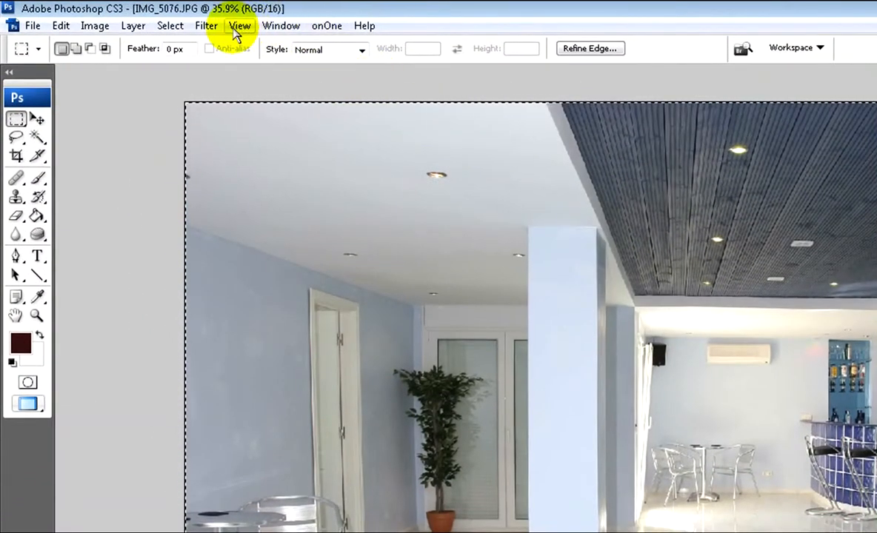
Turn on the grid overlay over the pool photo
left_click(239, 25)
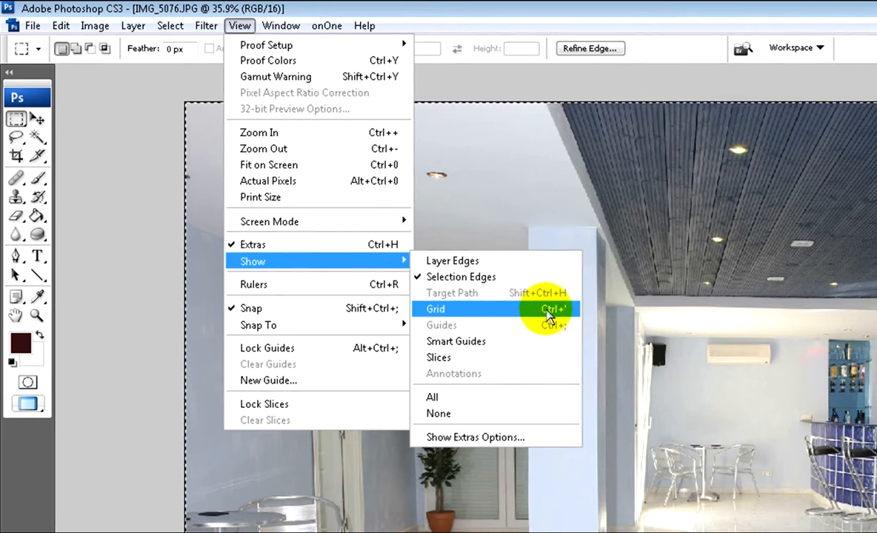
left_click(433, 309)
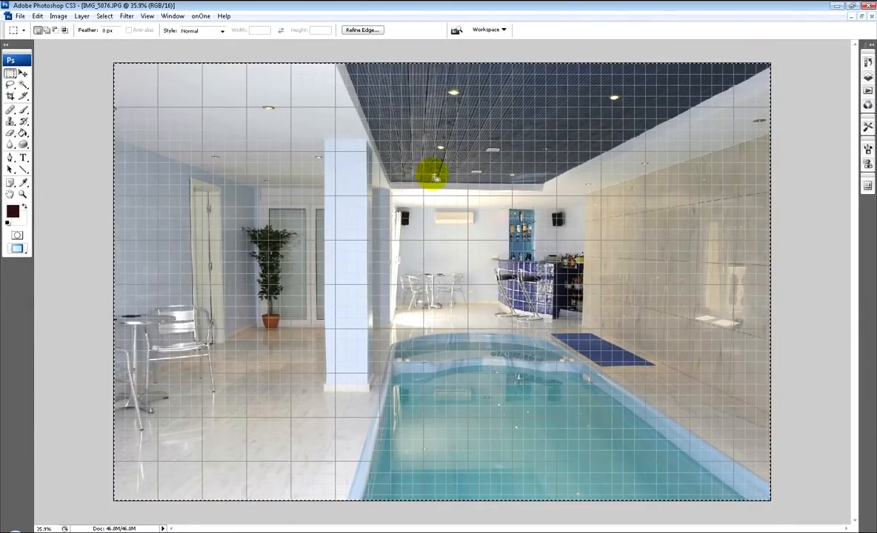
mouse_move(335, 254)
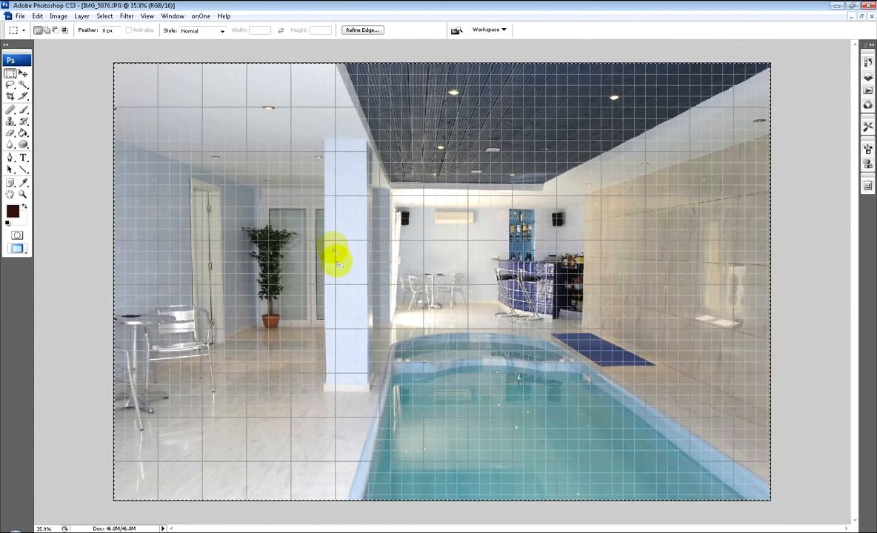
mouse_move(491, 204)
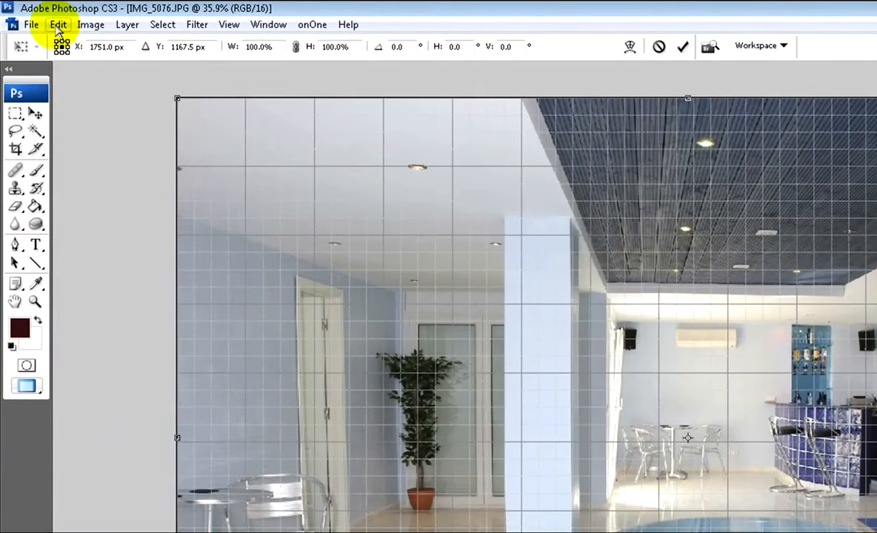
Put the photo into Distort transform mode from the Edit menu
left_click(58, 24)
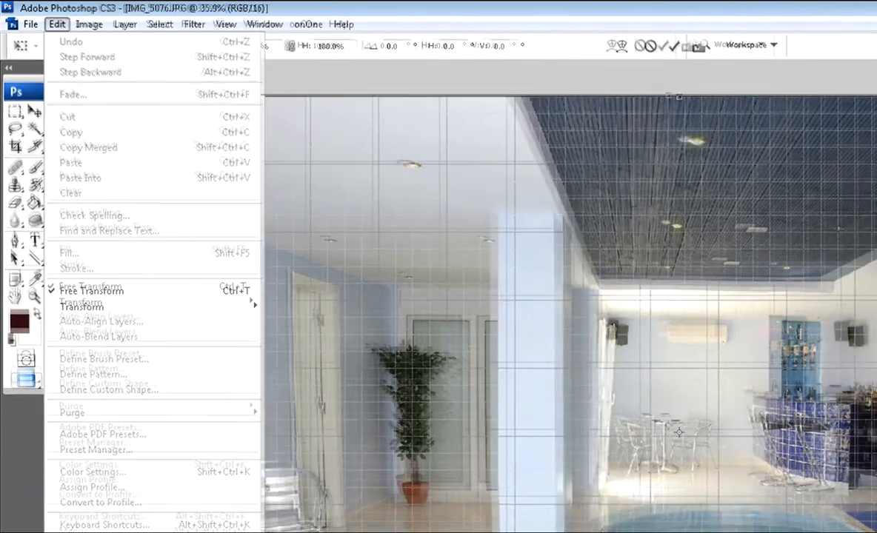
left_click(91, 290)
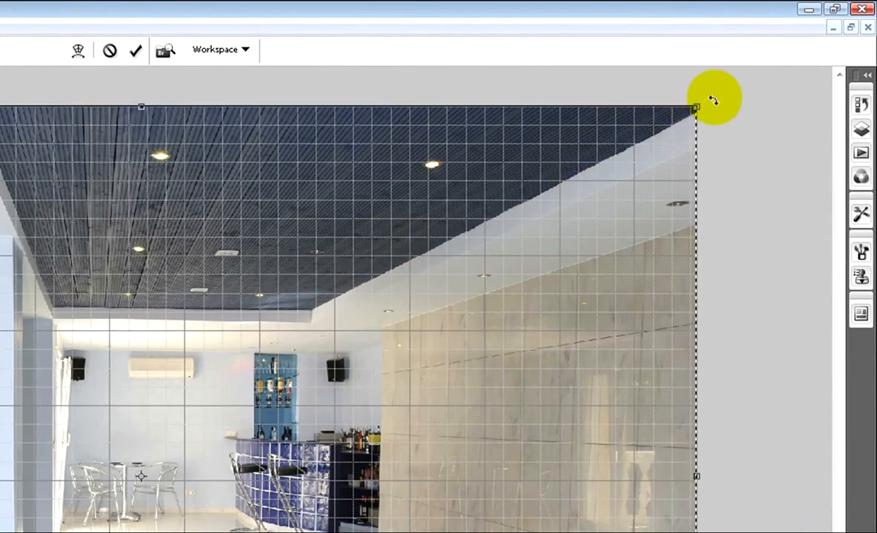
mouse_move(715, 95)
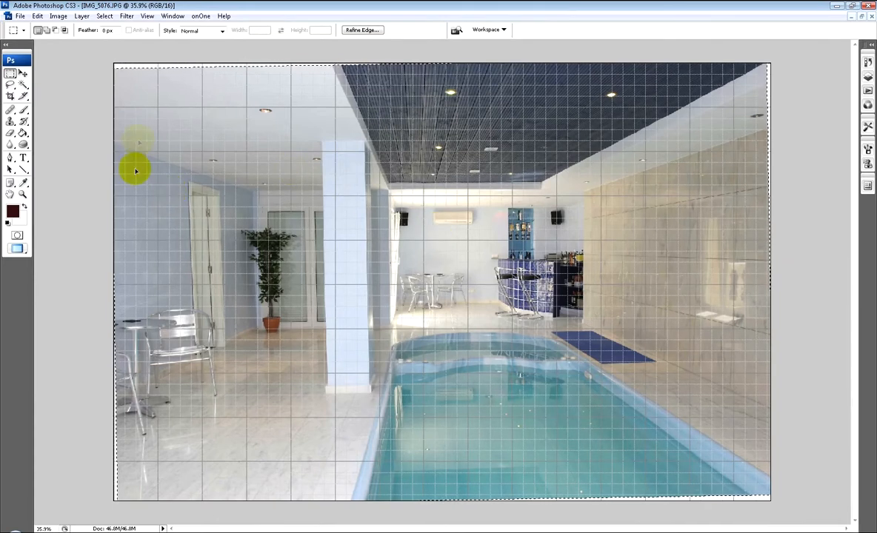
mouse_move(789, 71)
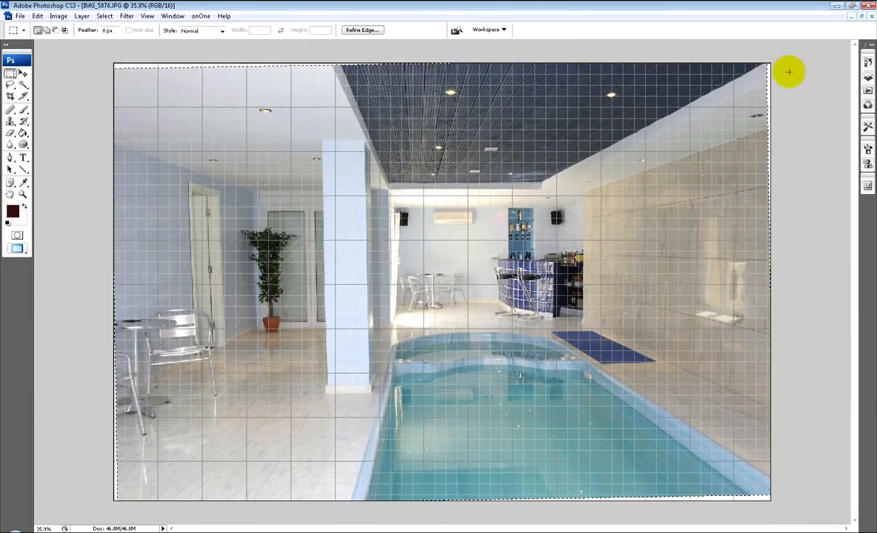
mouse_move(529, 478)
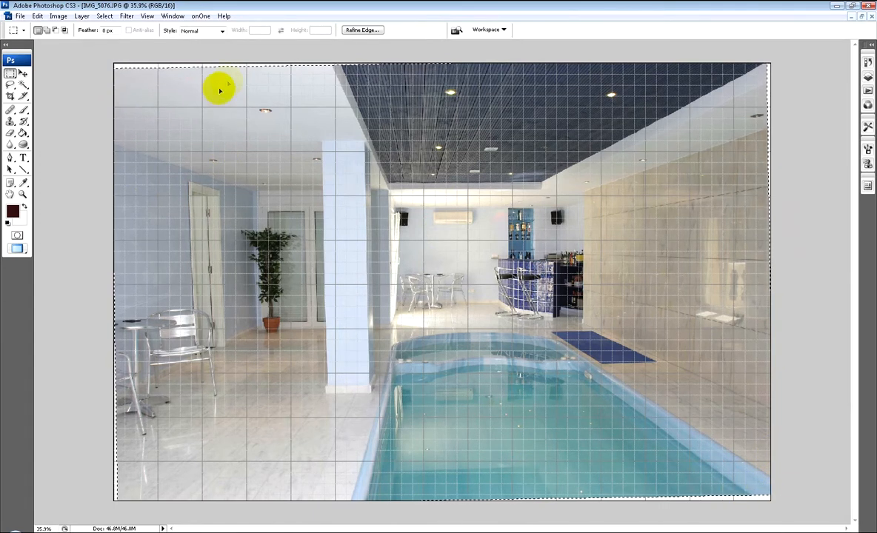
mouse_move(323, 147)
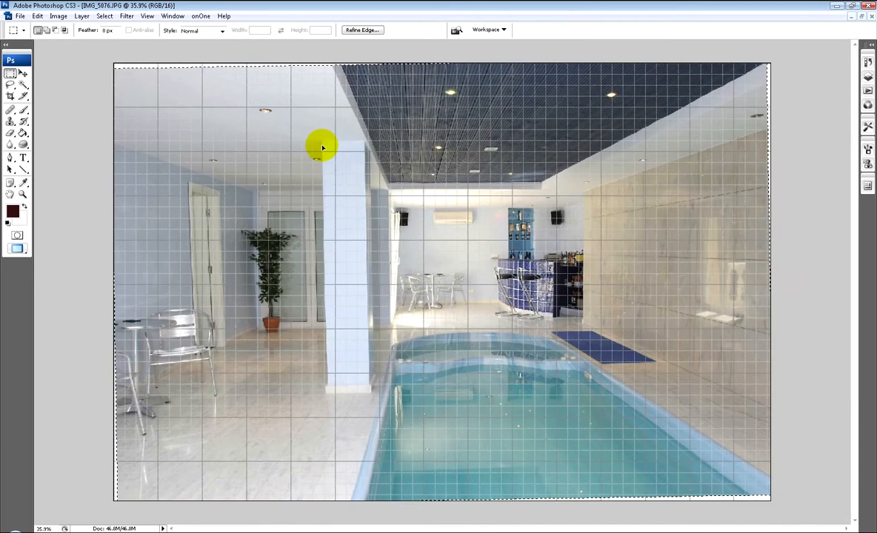
mouse_move(215, 219)
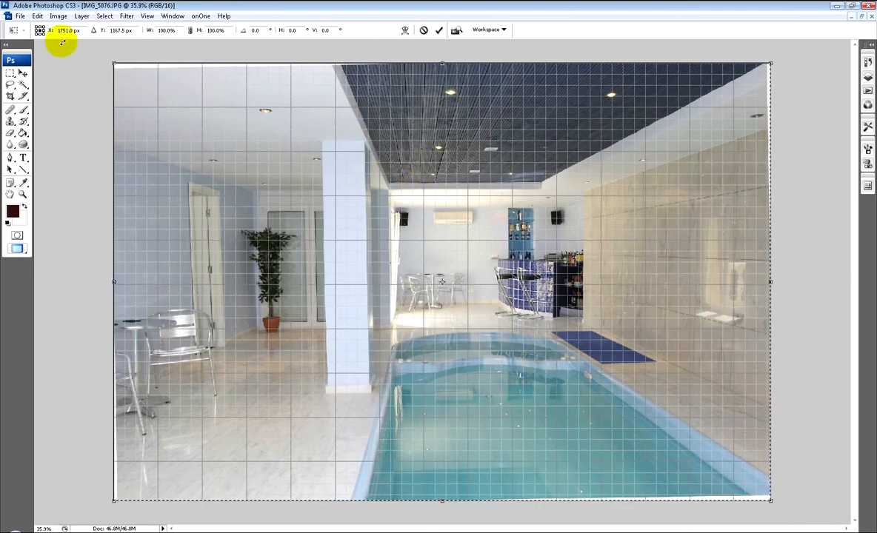
Distort the photo, pulling the bottom-left corner outward to straighten the left wall
left_click(50, 24)
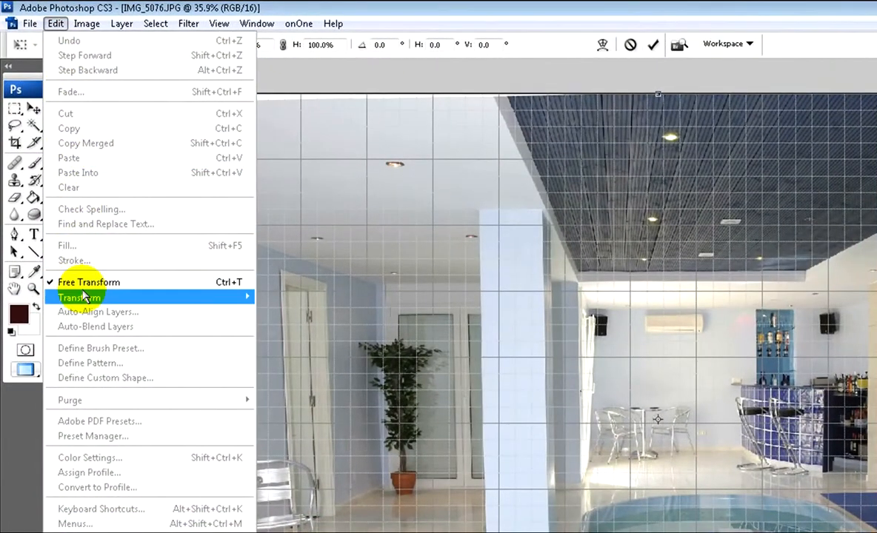
left_click(88, 282)
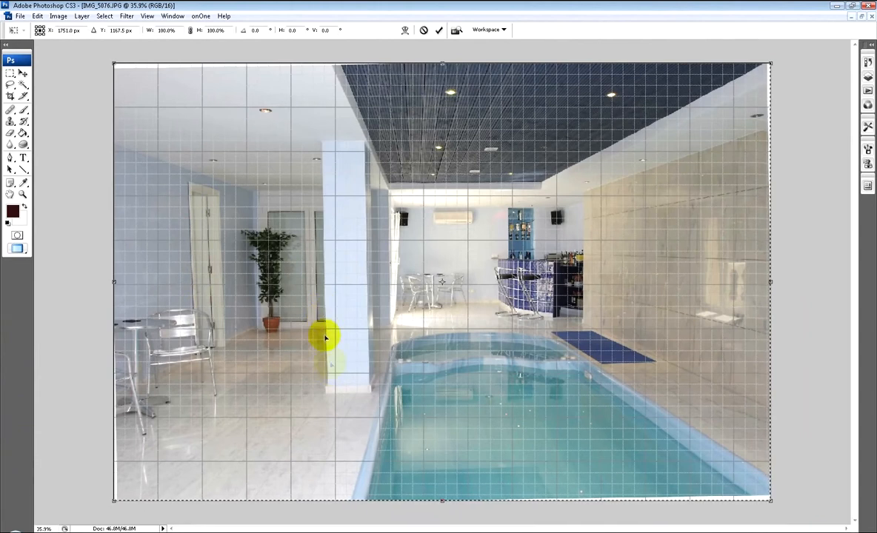
mouse_move(111, 517)
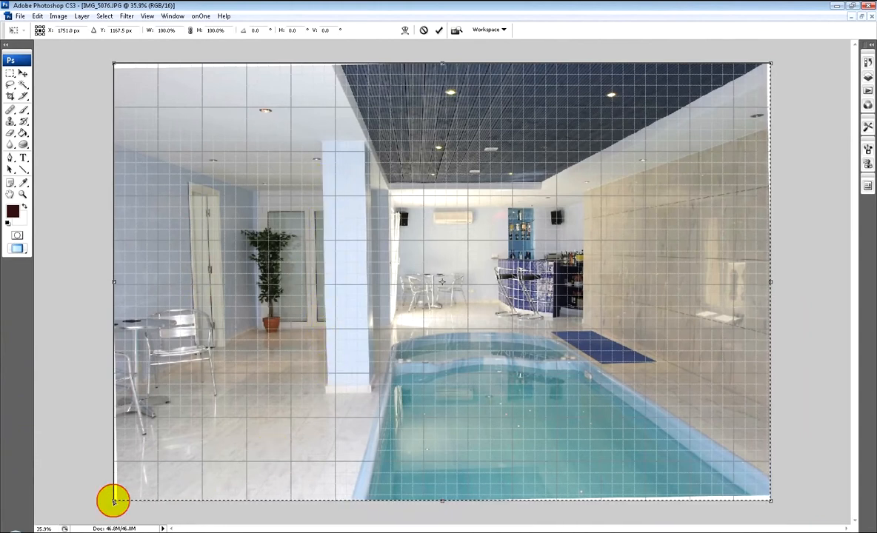
left_click_drag(115, 503, 104, 503)
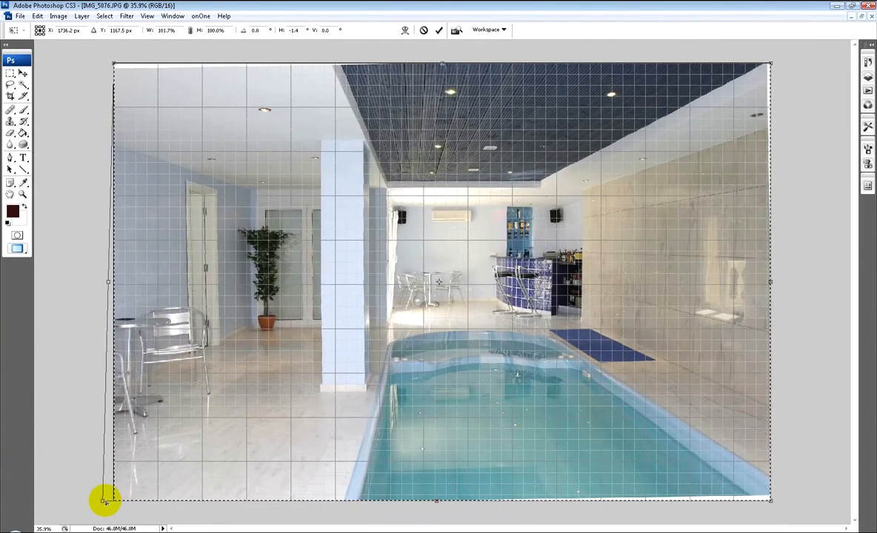
left_click_drag(108, 504, 97, 501)
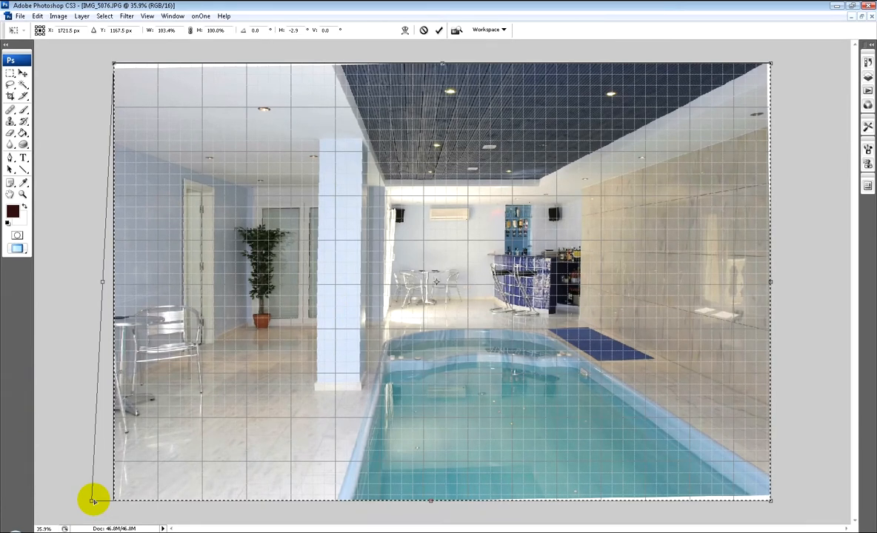
left_click_drag(94, 501, 97, 501)
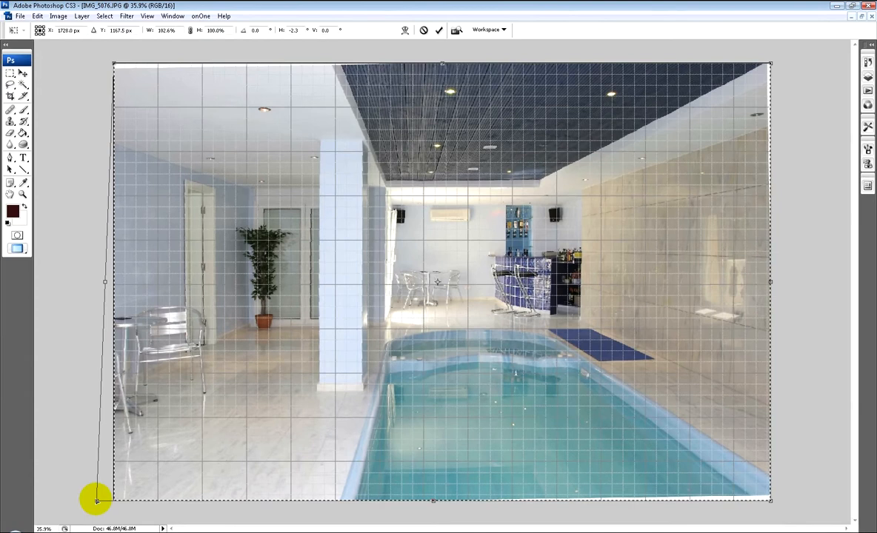
mouse_move(297, 161)
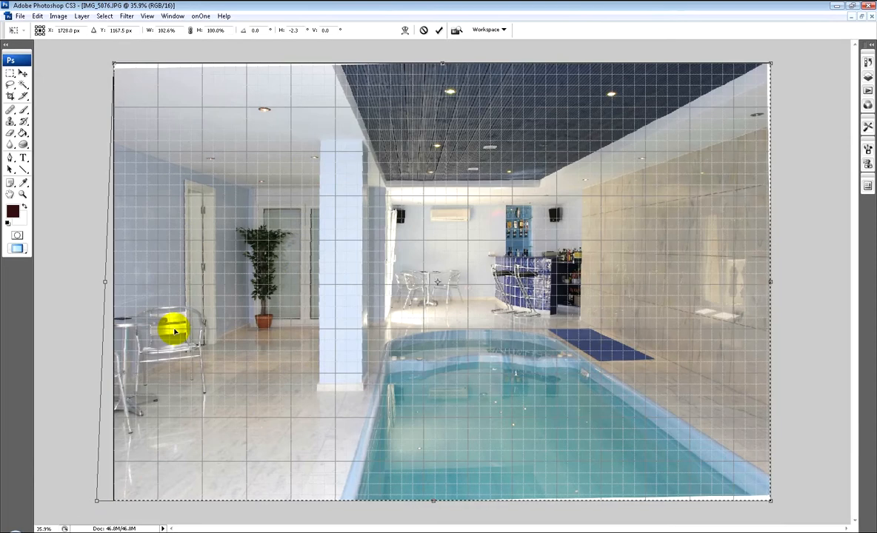
mouse_move(325, 364)
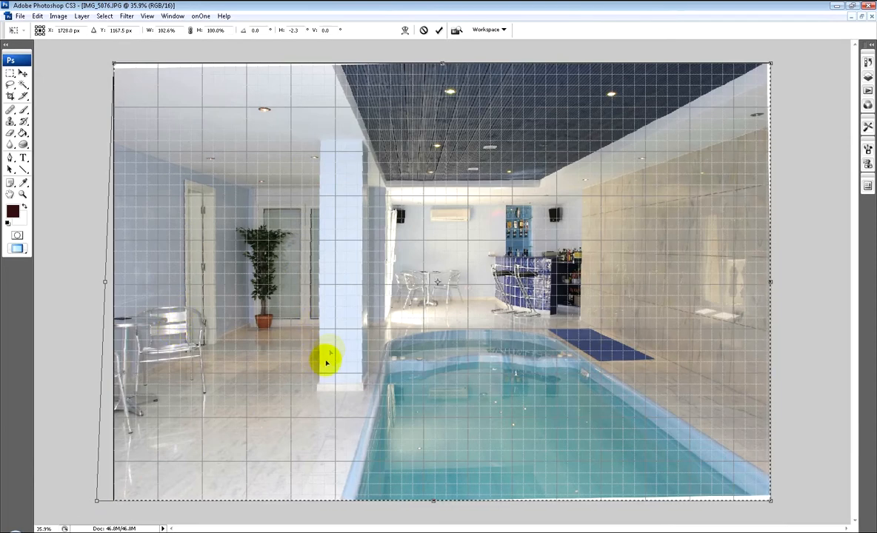
mouse_move(228, 324)
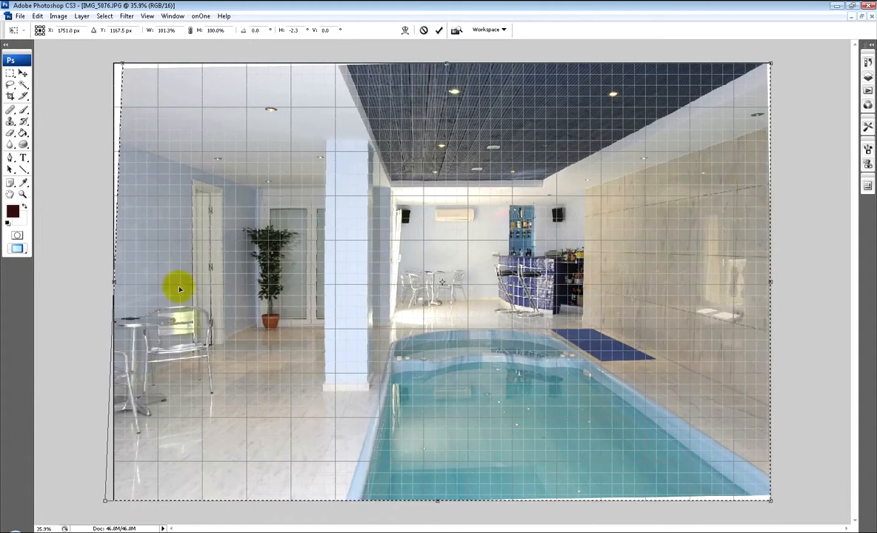
mouse_move(190, 346)
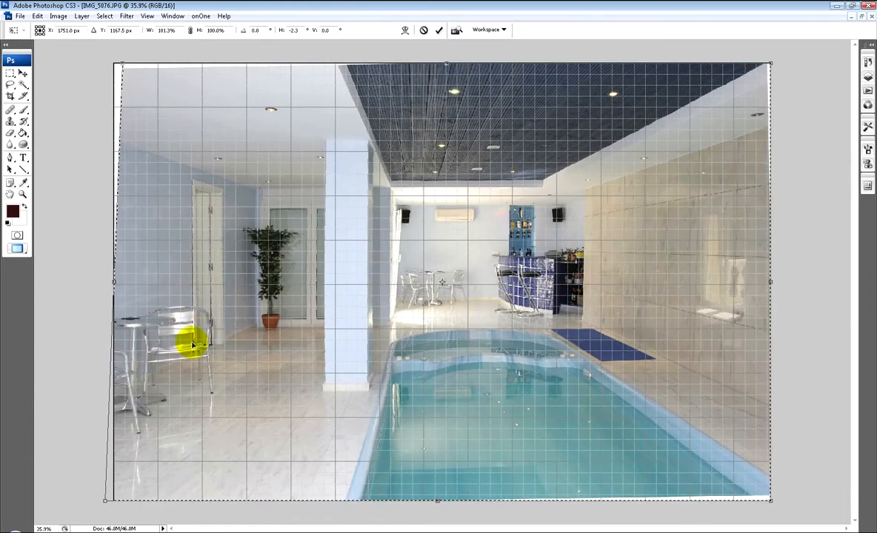
mouse_move(585, 206)
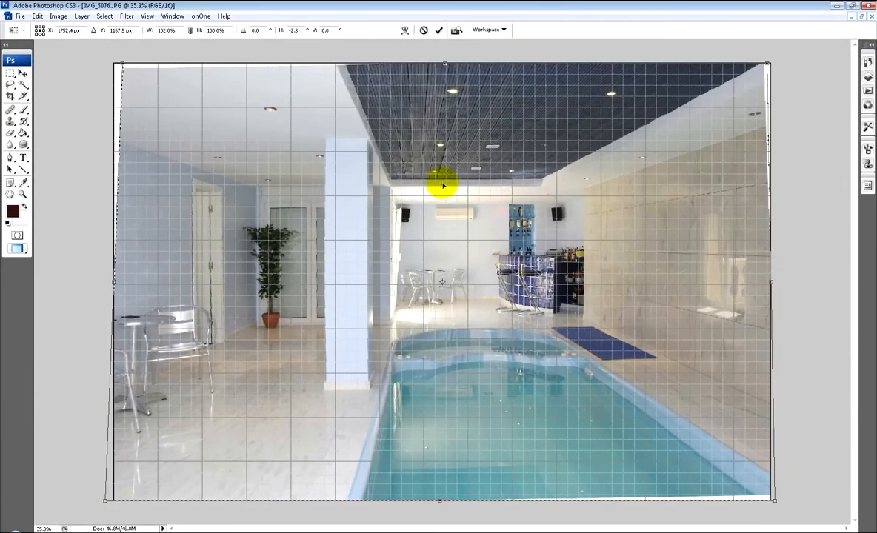
mouse_move(598, 341)
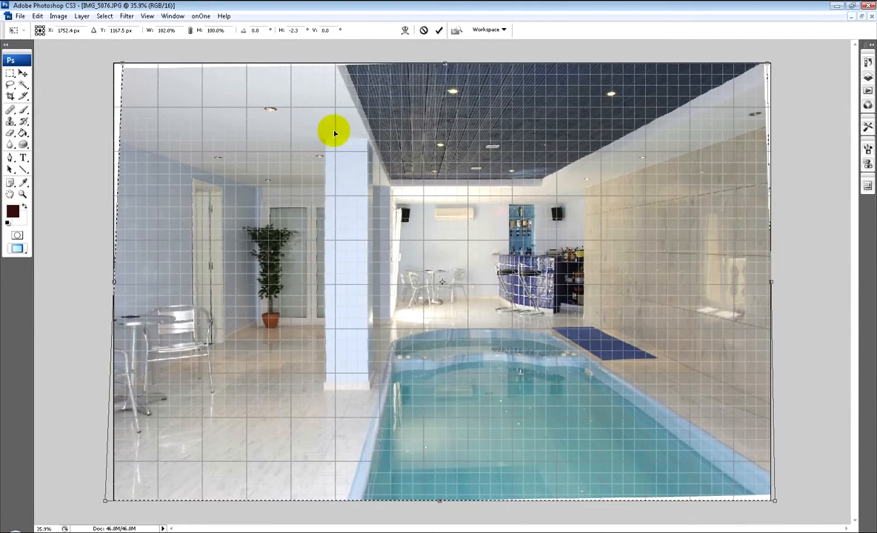
mouse_move(199, 290)
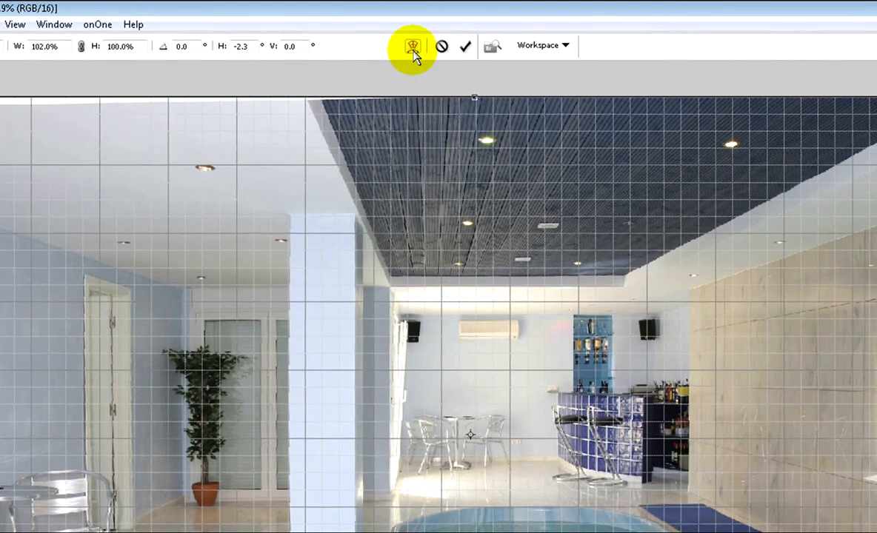
Switch to the warp mesh and bend the photo's left edge outward
left_click(413, 46)
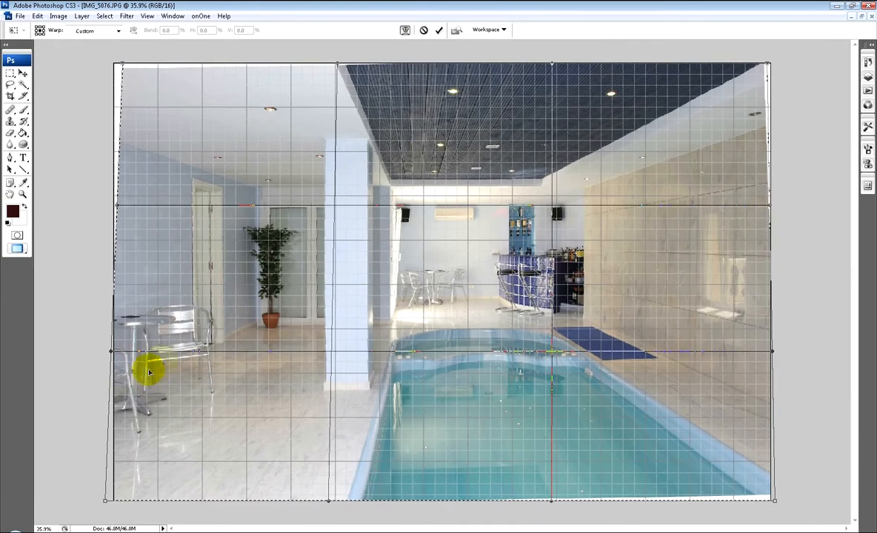
mouse_move(172, 379)
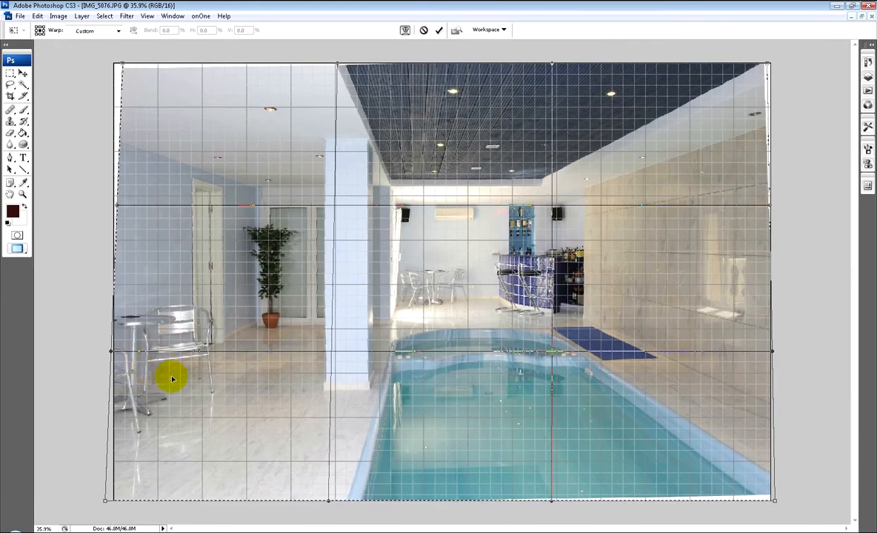
mouse_move(340, 339)
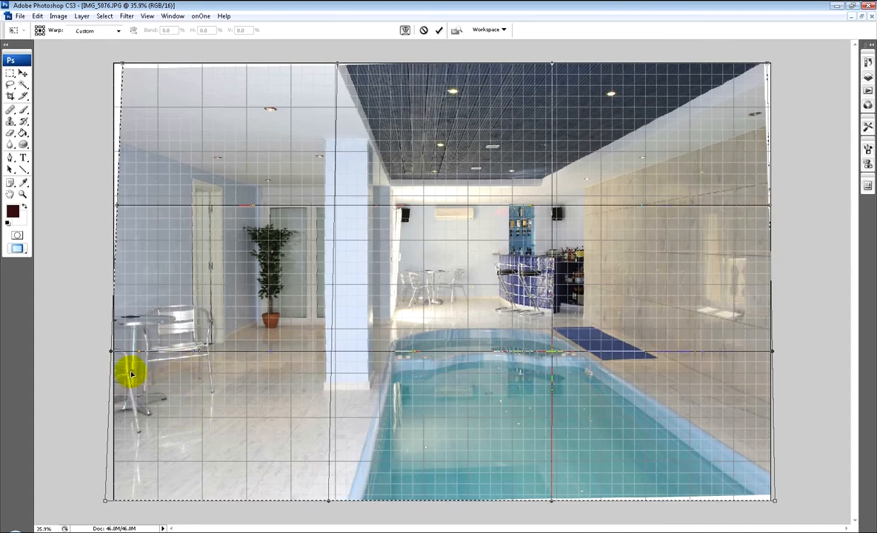
mouse_move(134, 373)
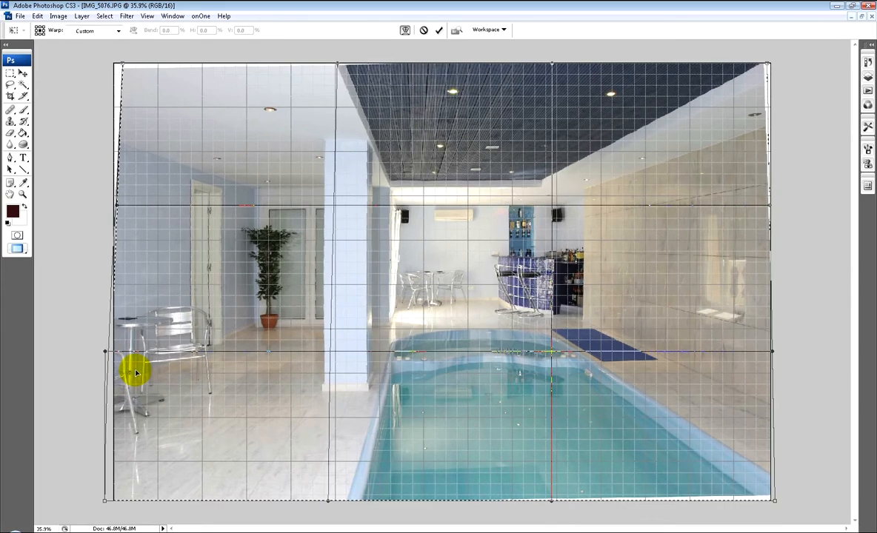
left_click_drag(137, 372, 124, 488)
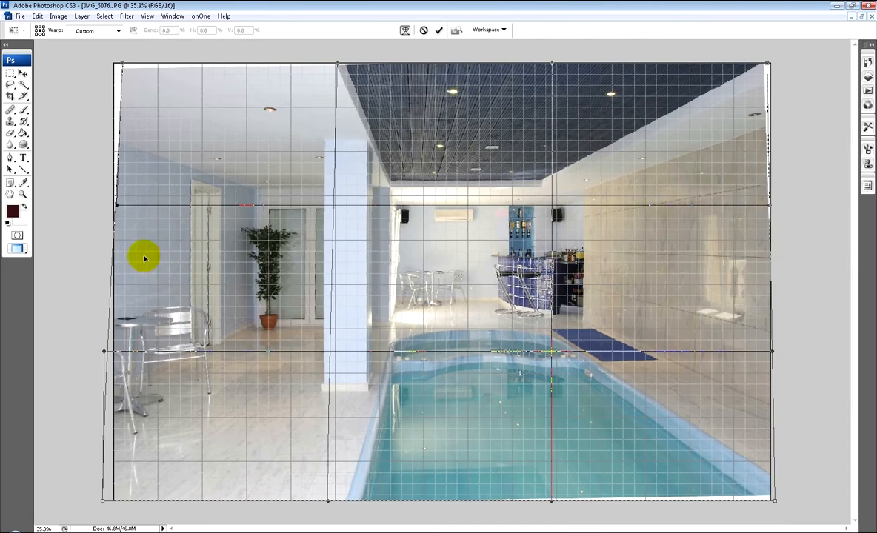
mouse_move(407, 71)
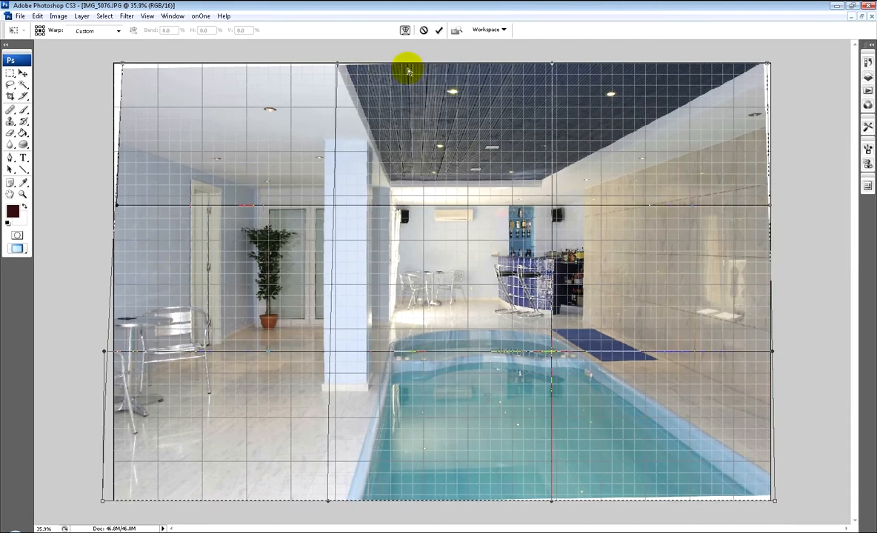
mouse_move(421, 30)
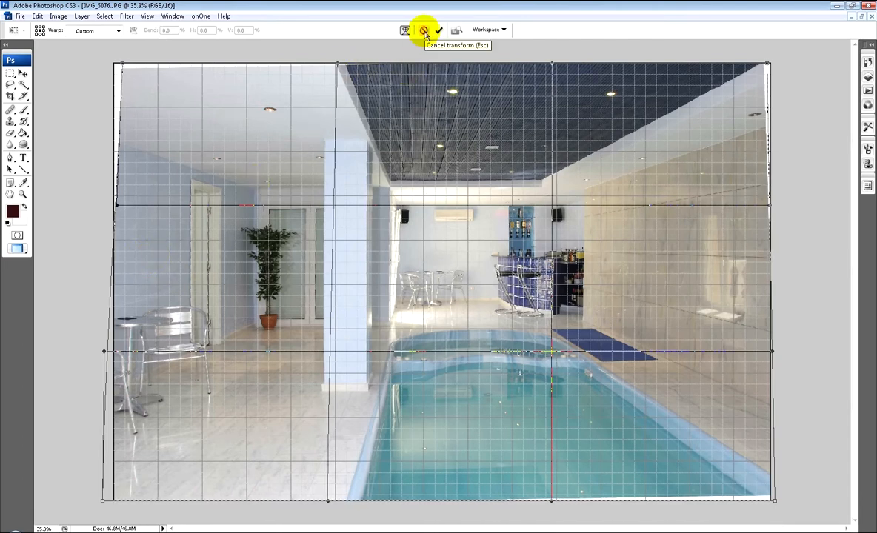
mouse_move(140, 286)
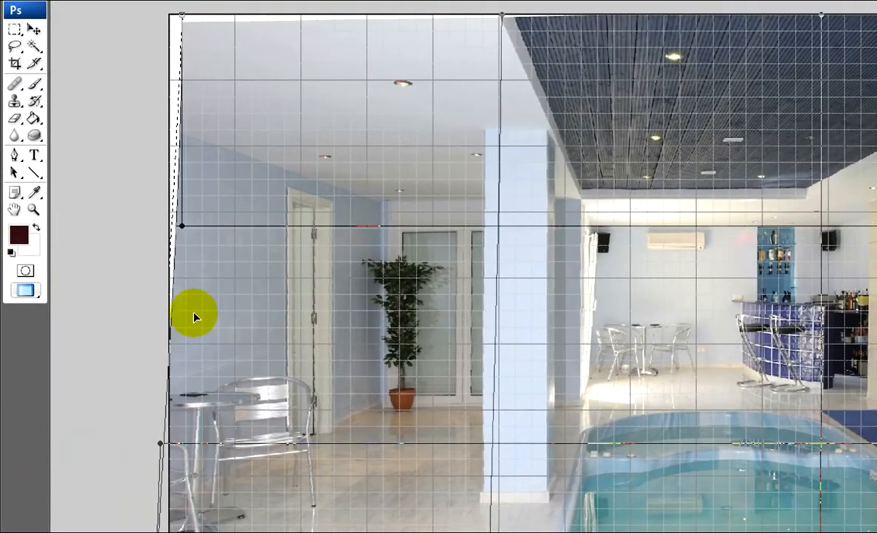
mouse_move(287, 211)
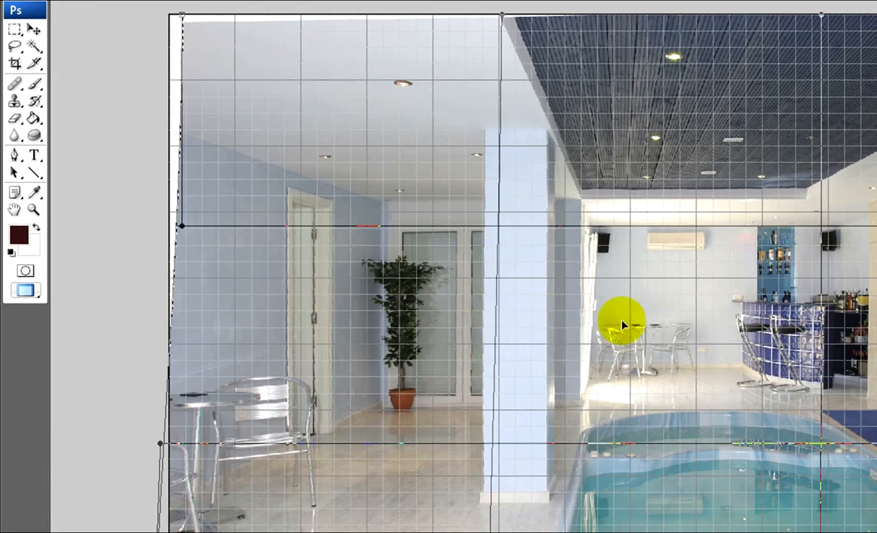
mouse_move(599, 332)
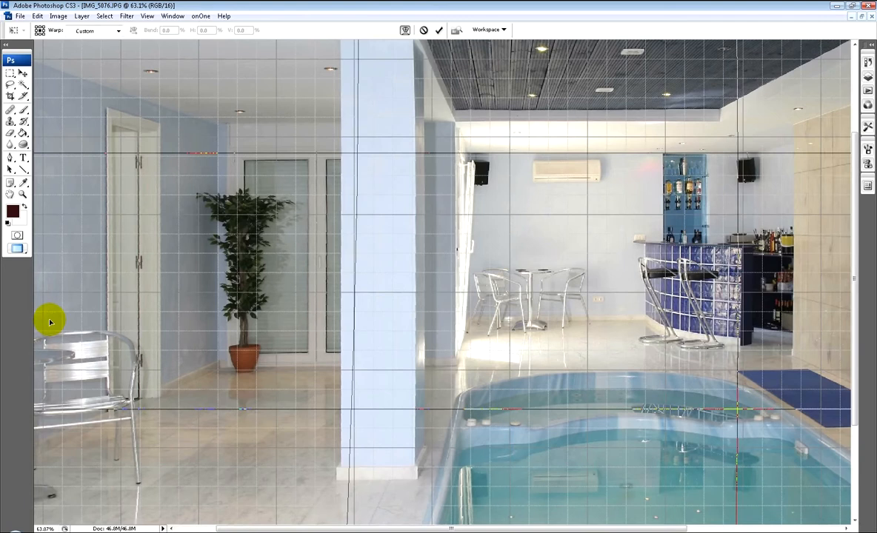
mouse_move(48, 370)
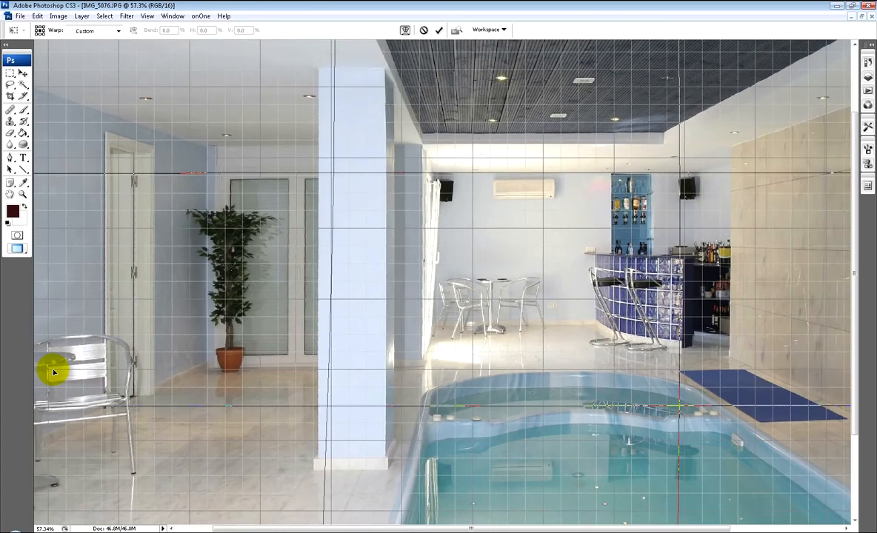
mouse_move(744, 211)
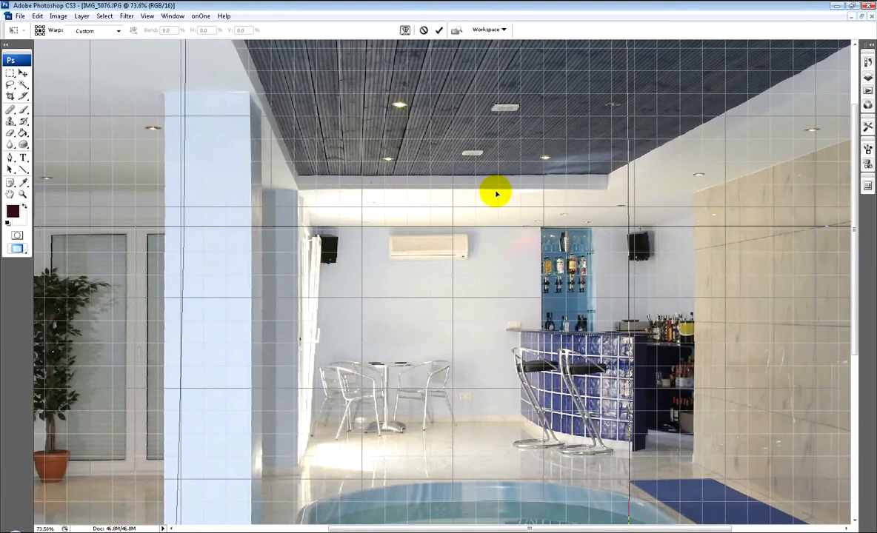
mouse_move(524, 126)
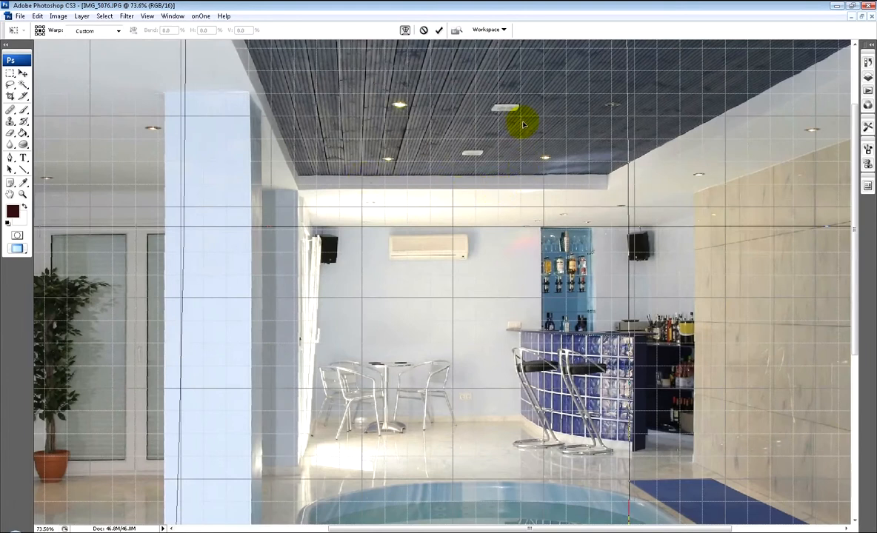
mouse_move(535, 118)
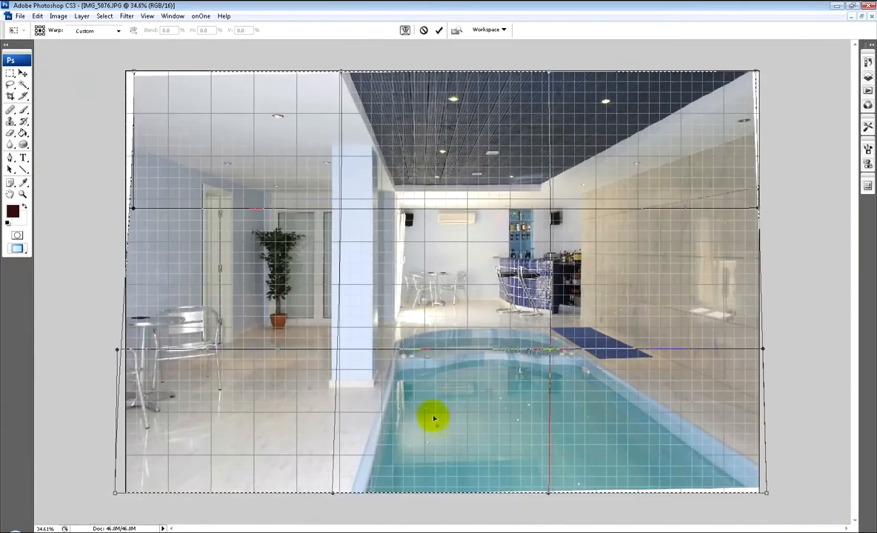
mouse_move(199, 193)
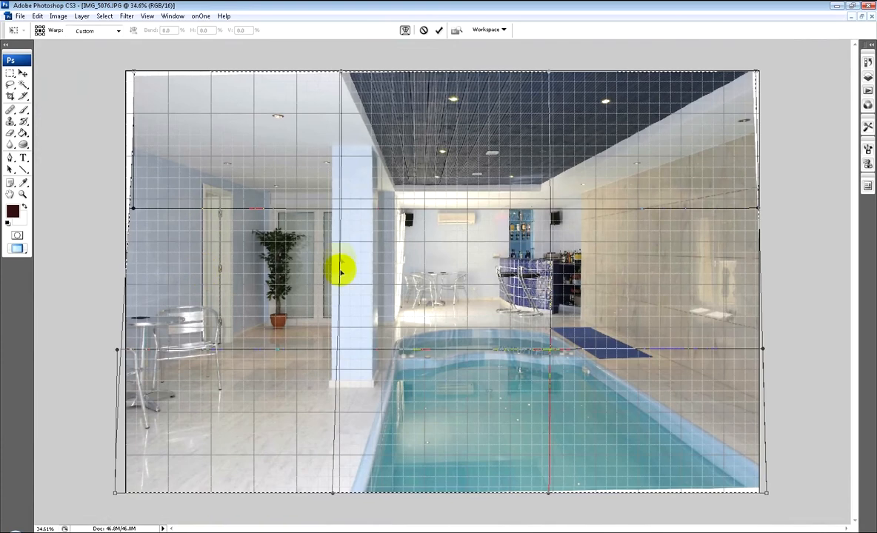
mouse_move(379, 252)
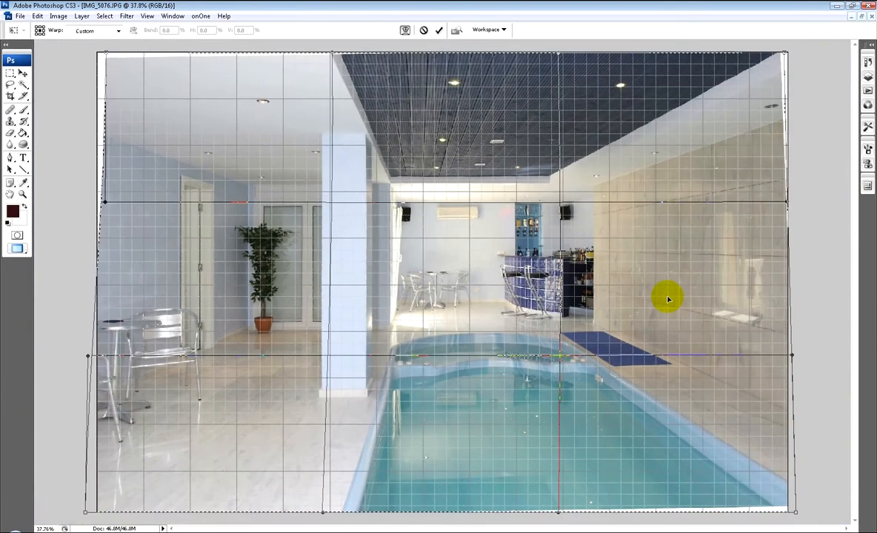
Commit the warp to the pool photo
left_click(437, 30)
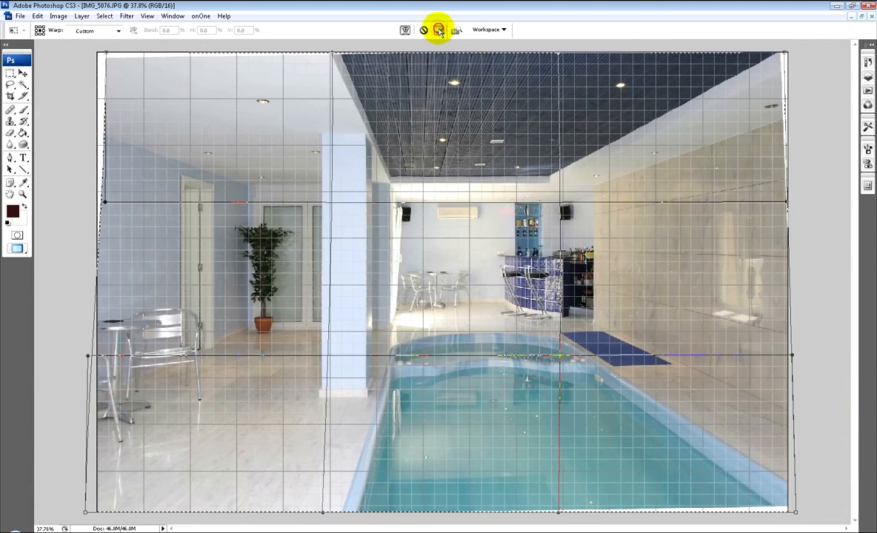
left_click(440, 28)
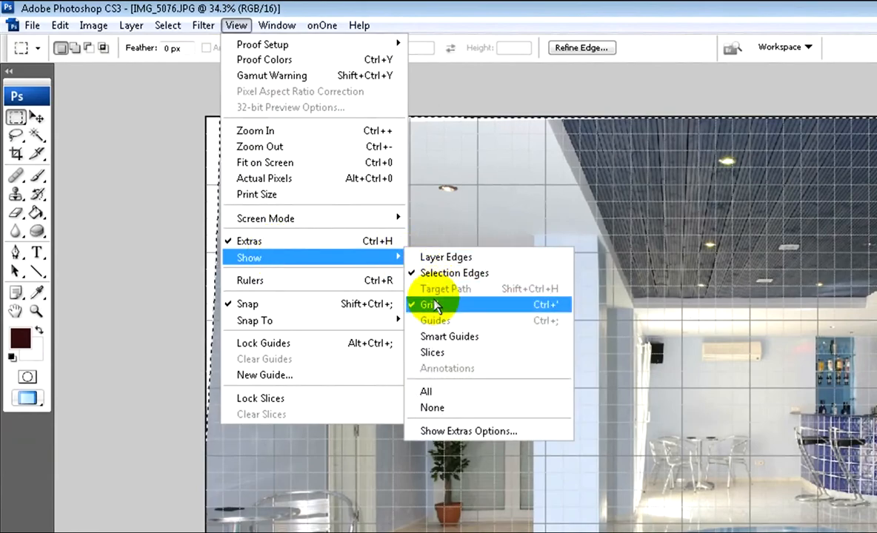
Turn off the grid overlay on the straightened photo
left_click(430, 305)
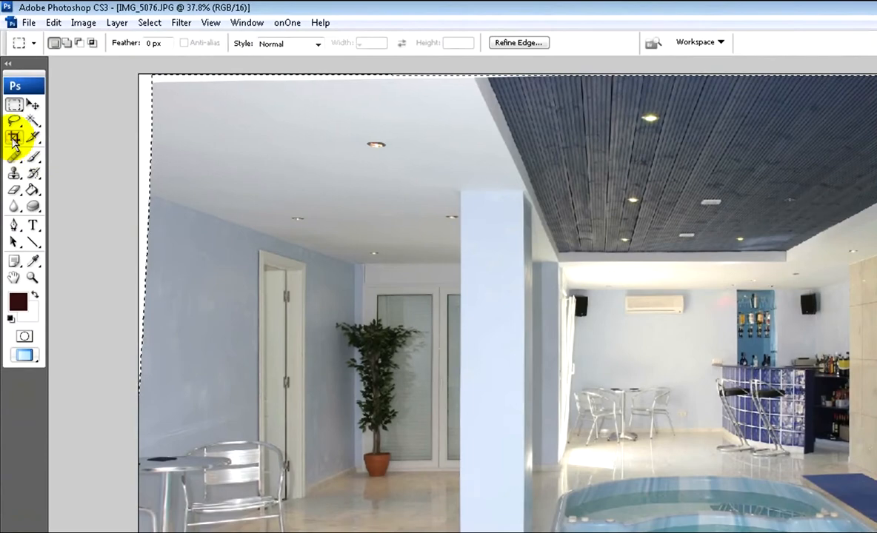
left_click(13, 137)
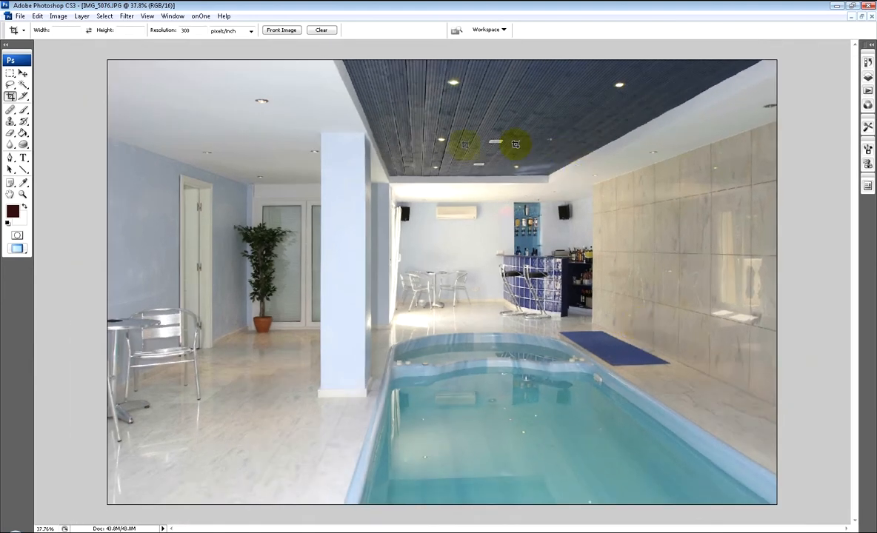
Open an item from the top menu bar
left_click(38, 16)
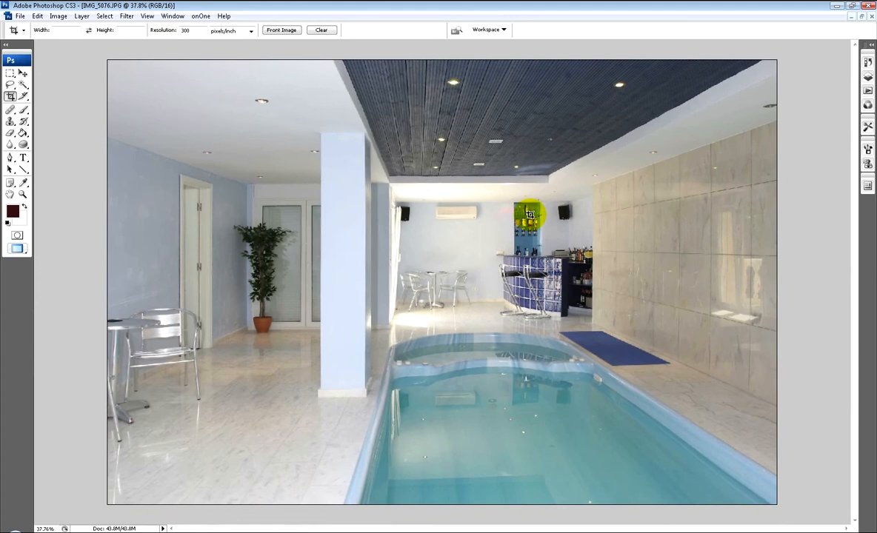
mouse_move(414, 64)
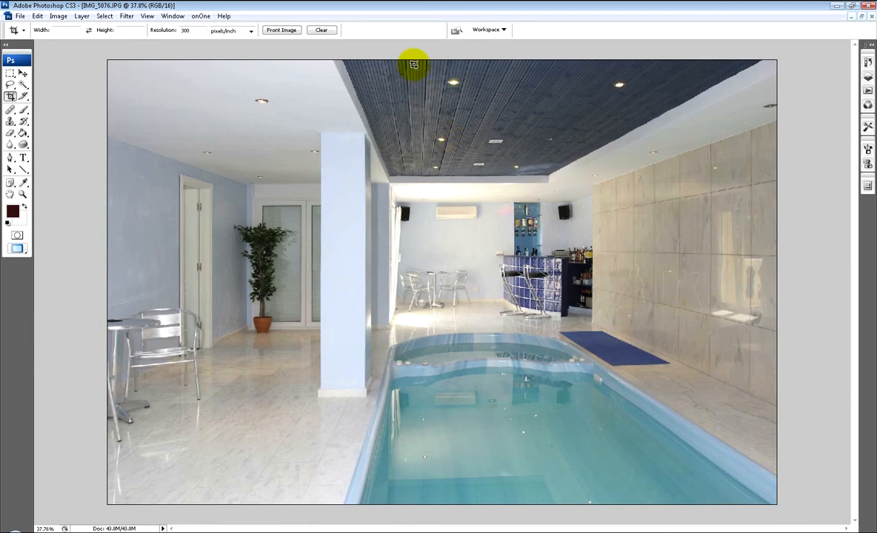